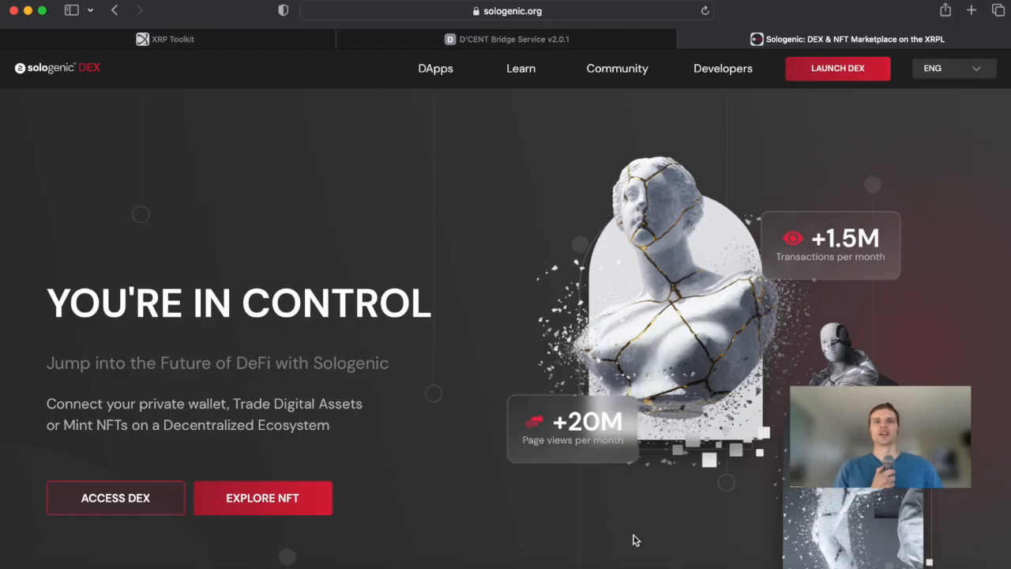
{"action": "mouse_move", "coordinate": [197, 479]}
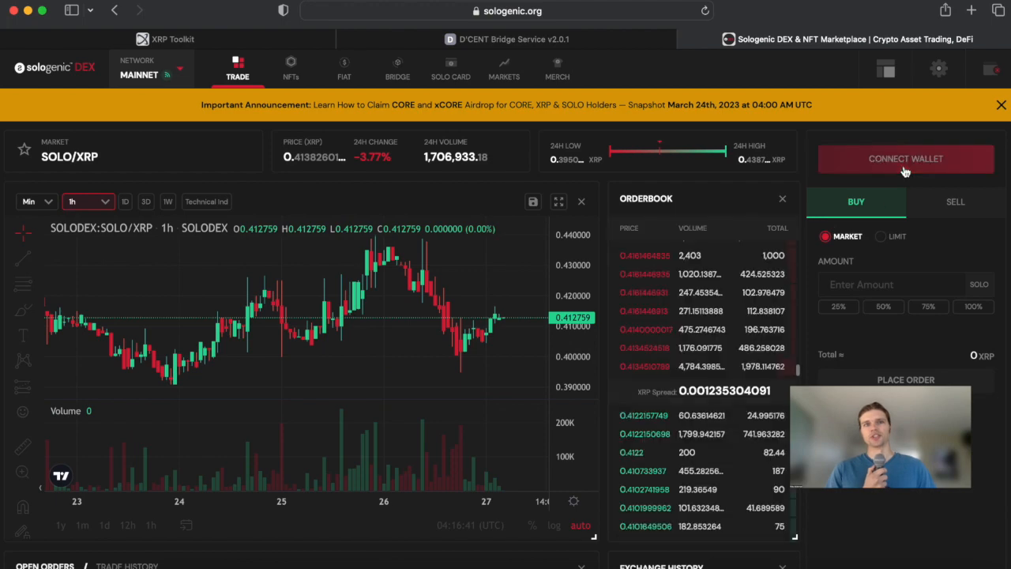
{"action": "mouse_move", "coordinate": [905, 158]}
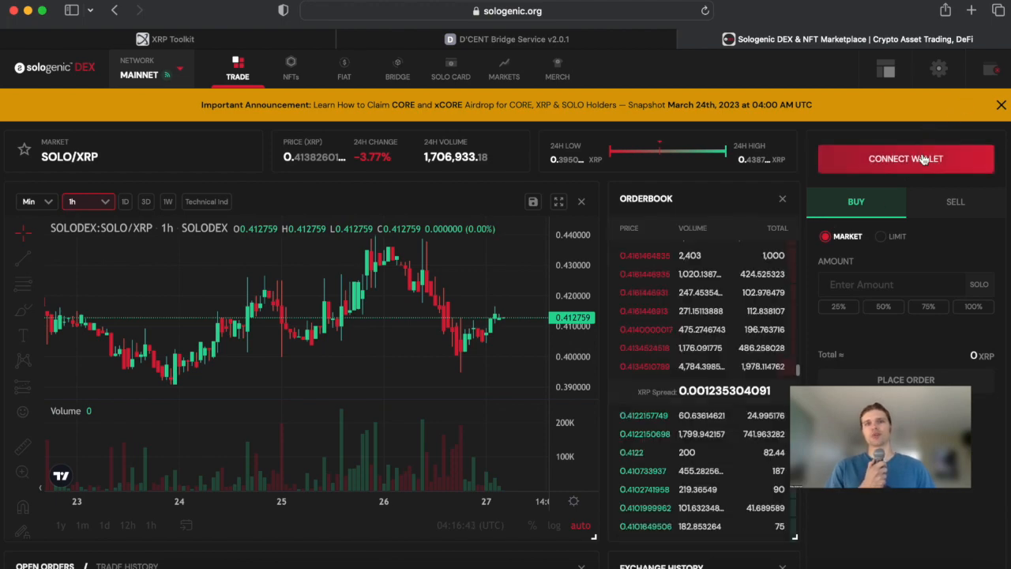
- Bring up the wallet connection options from the SOLO/XRP trading page
{"action": "left_click", "coordinate": [905, 159]}
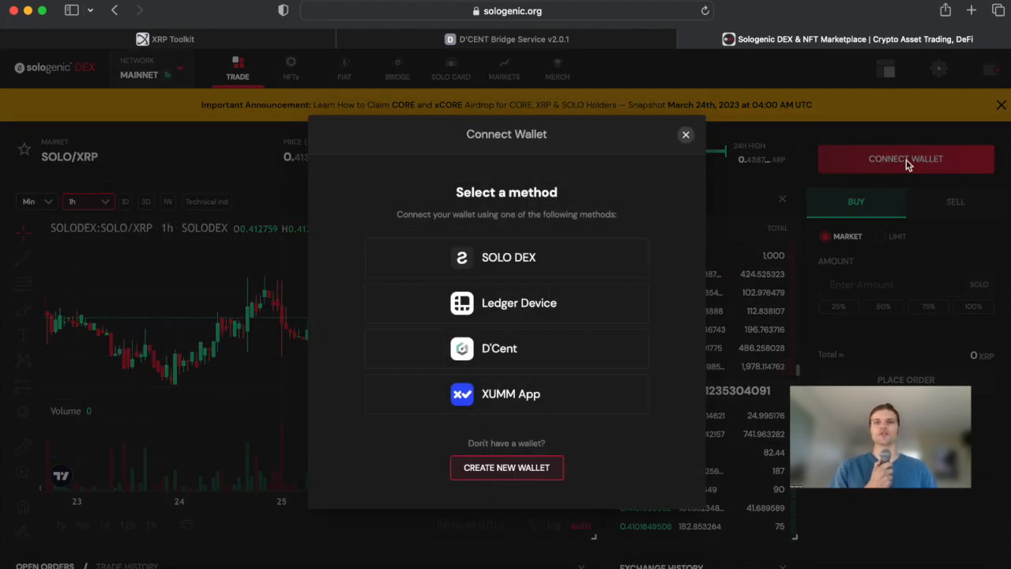
- Choose D'Cent in the Connect Wallet dialog and start the connection
{"action": "left_click", "coordinate": [506, 348]}
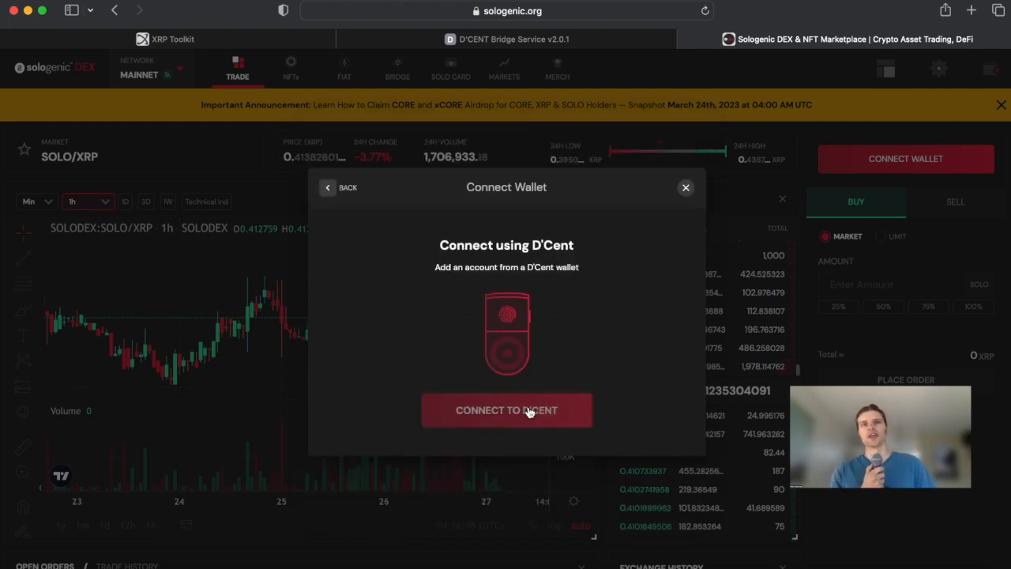
{"action": "left_click", "coordinate": [506, 410]}
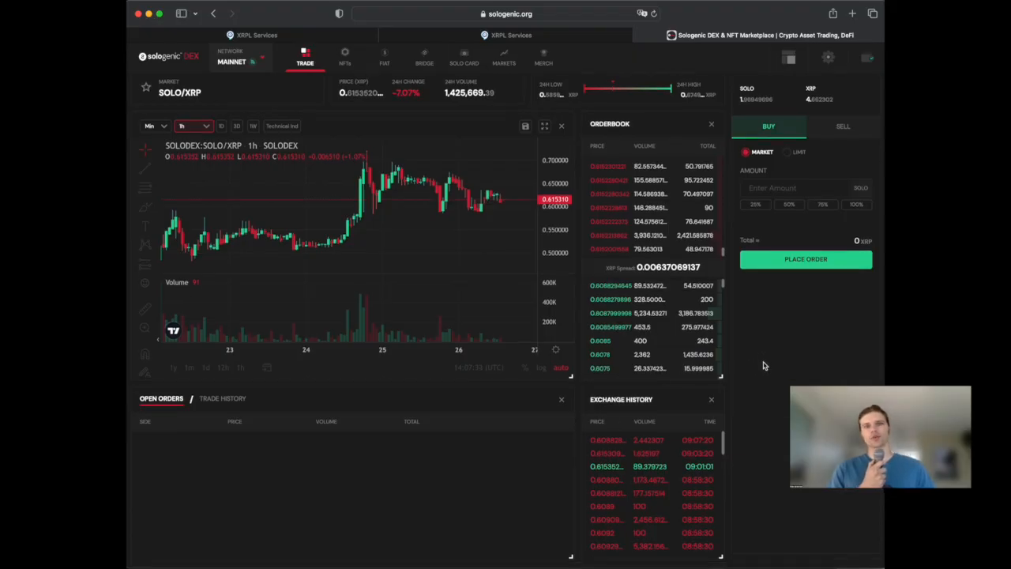
- Open the wallet overview listing XRP, SOLO and CORE, and start adding an asset
{"action": "left_click", "coordinate": [867, 56]}
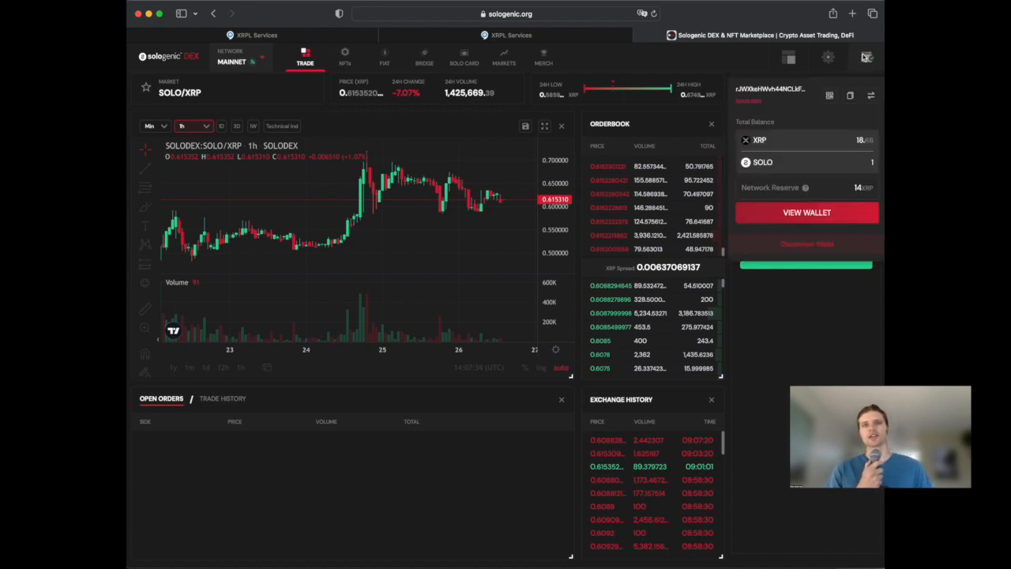
{"action": "left_click", "coordinate": [806, 212]}
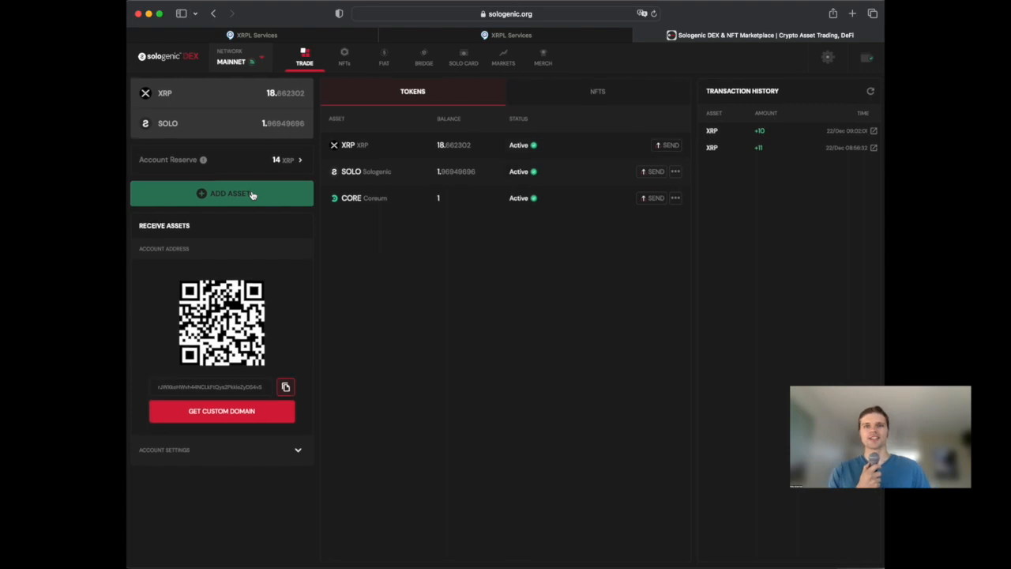
{"action": "left_click", "coordinate": [222, 193]}
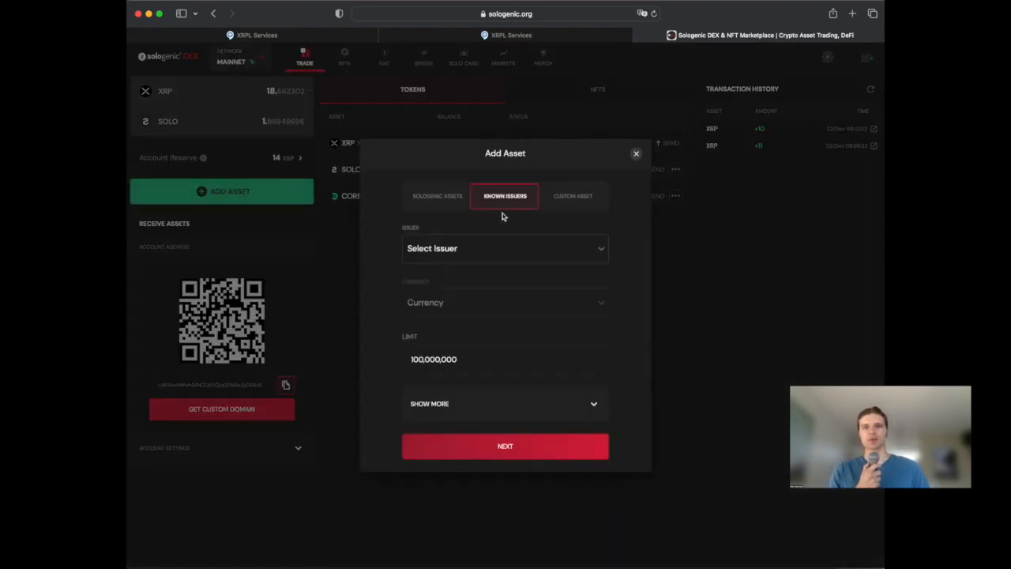
- Switch to Custom Asset and enter issuer r3dVizzUAS3U29WKaaSALqkieytA2LCoRe
{"action": "left_click", "coordinate": [572, 196]}
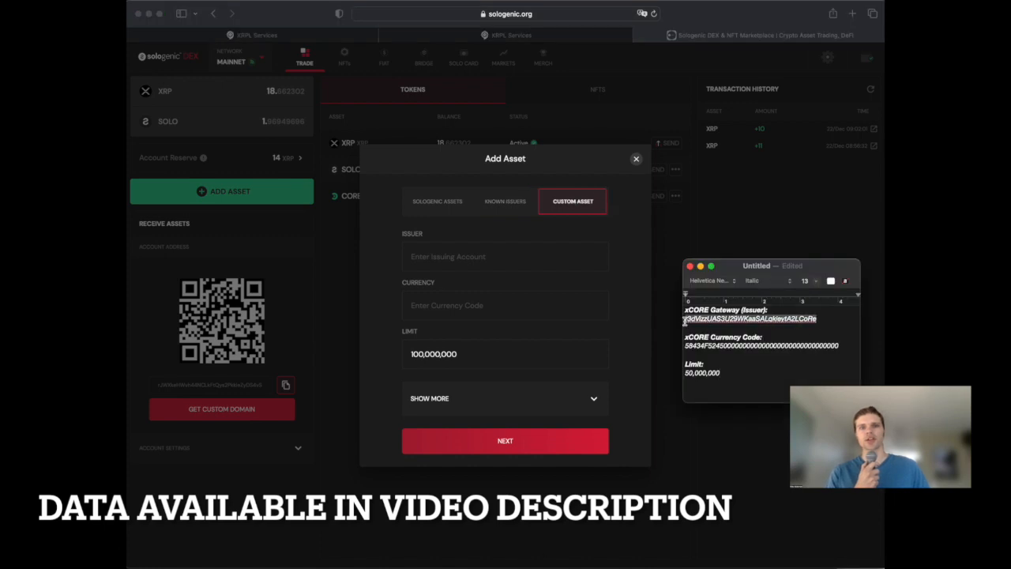
{"action": "type", "text": "r3dVizzUAS3U29WKaaSALqkieytA2LCoRe"}
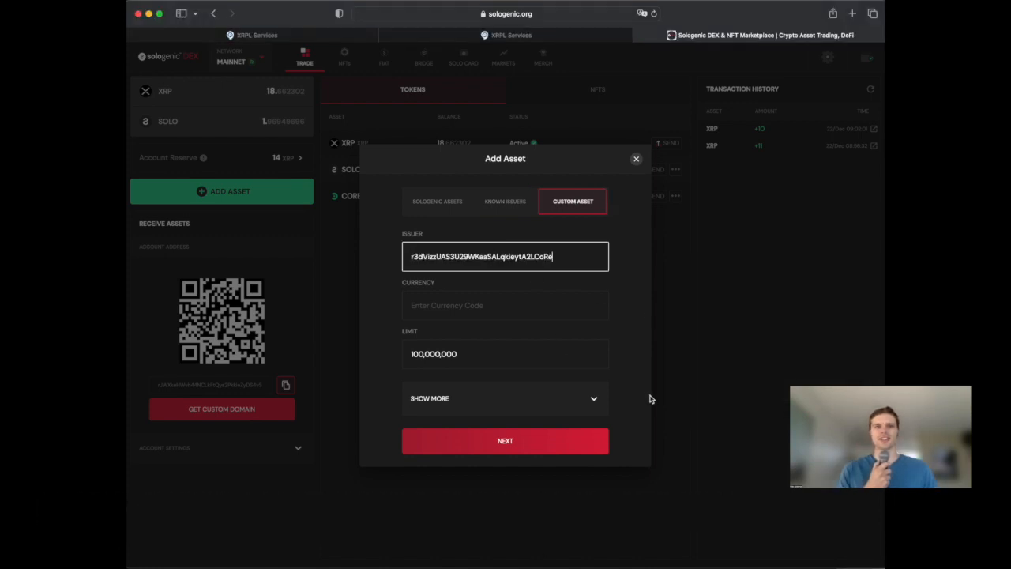